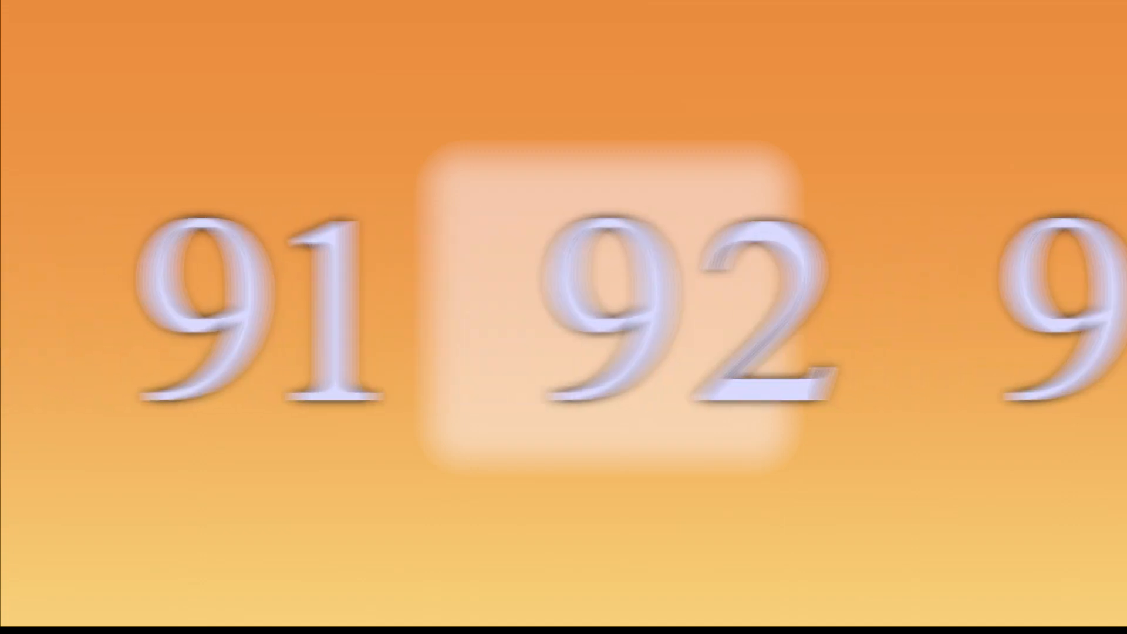
{"action": "scroll", "scroll_direction": "right", "scroll_amount": 3}
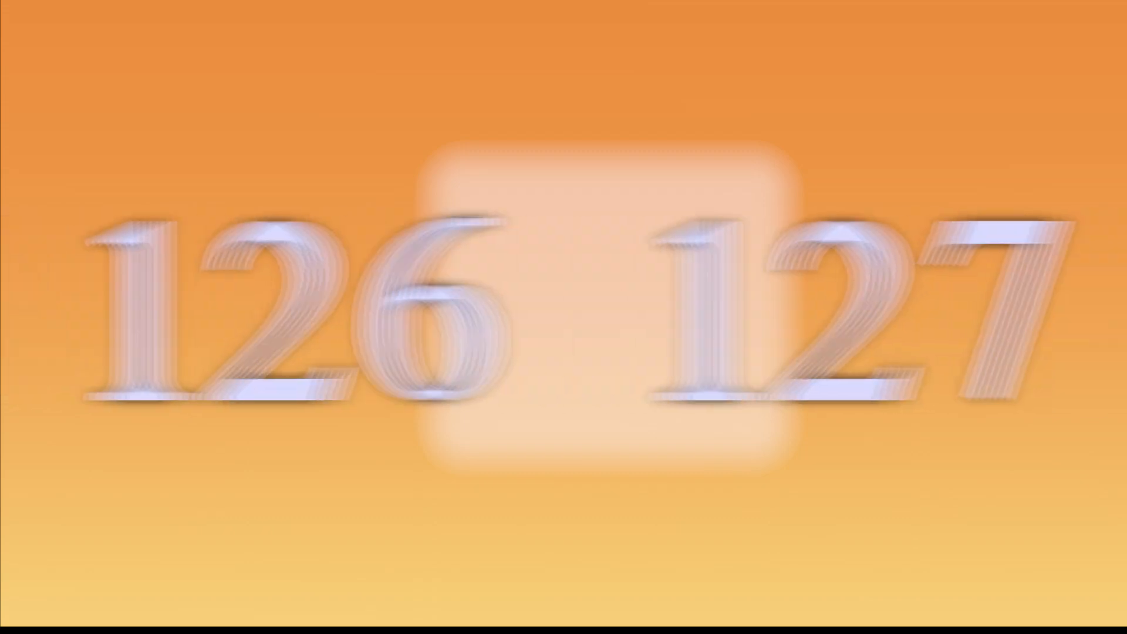
{"action": "scroll", "scroll_direction": "down", "scroll_amount": 3}
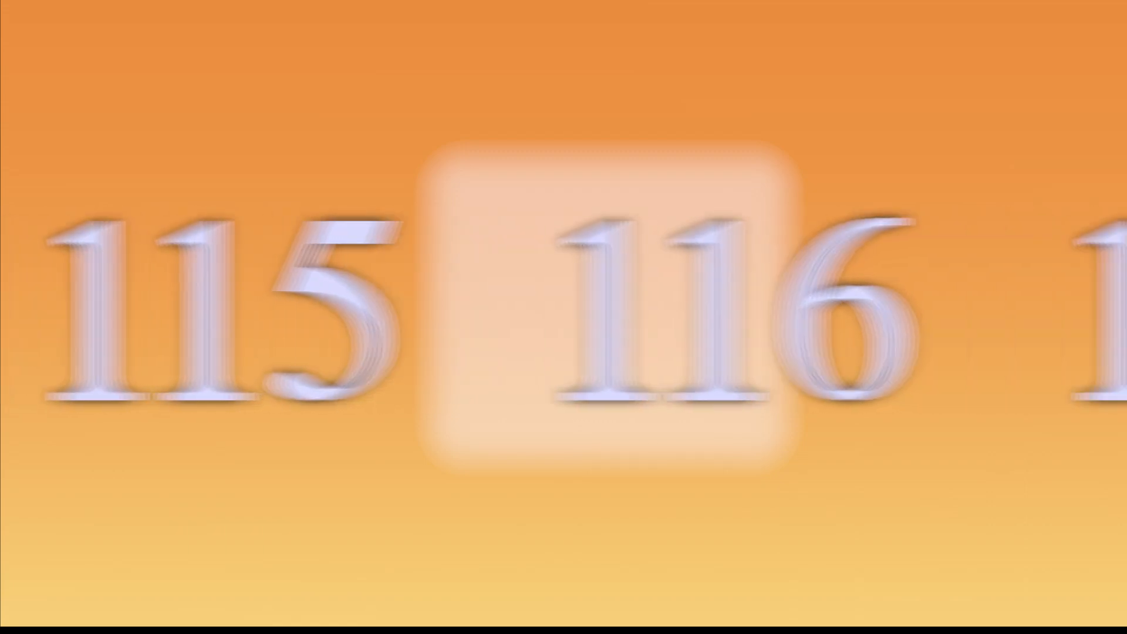
{"action": "scroll", "scroll_direction": "right", "scroll_amount": 3}
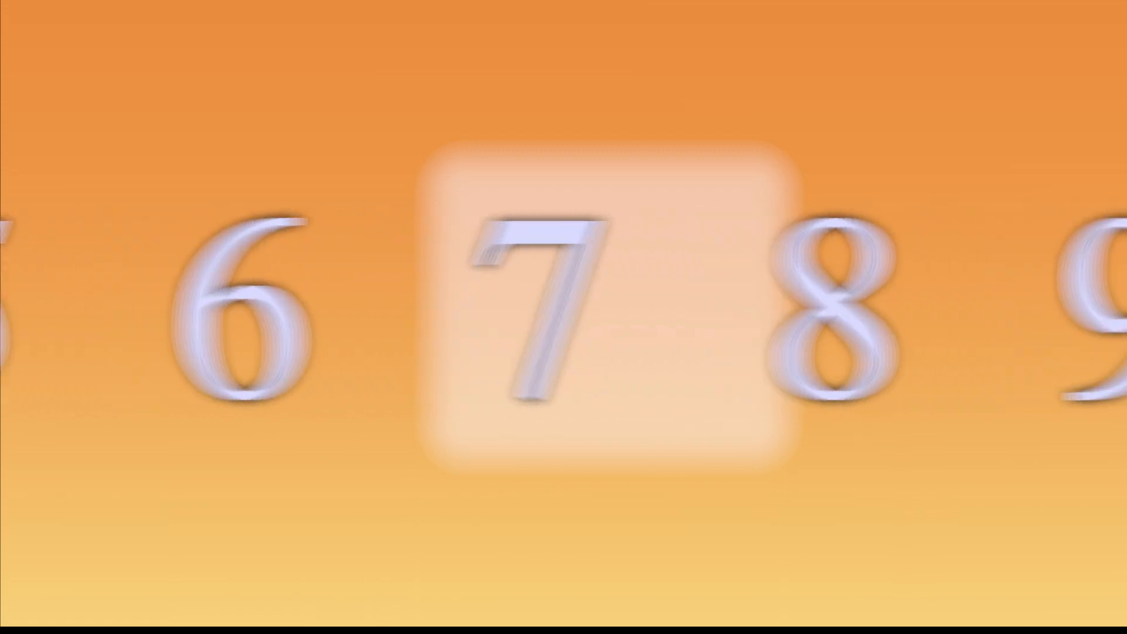
{"action": "scroll", "scroll_direction": "right", "scroll_amount": 3}
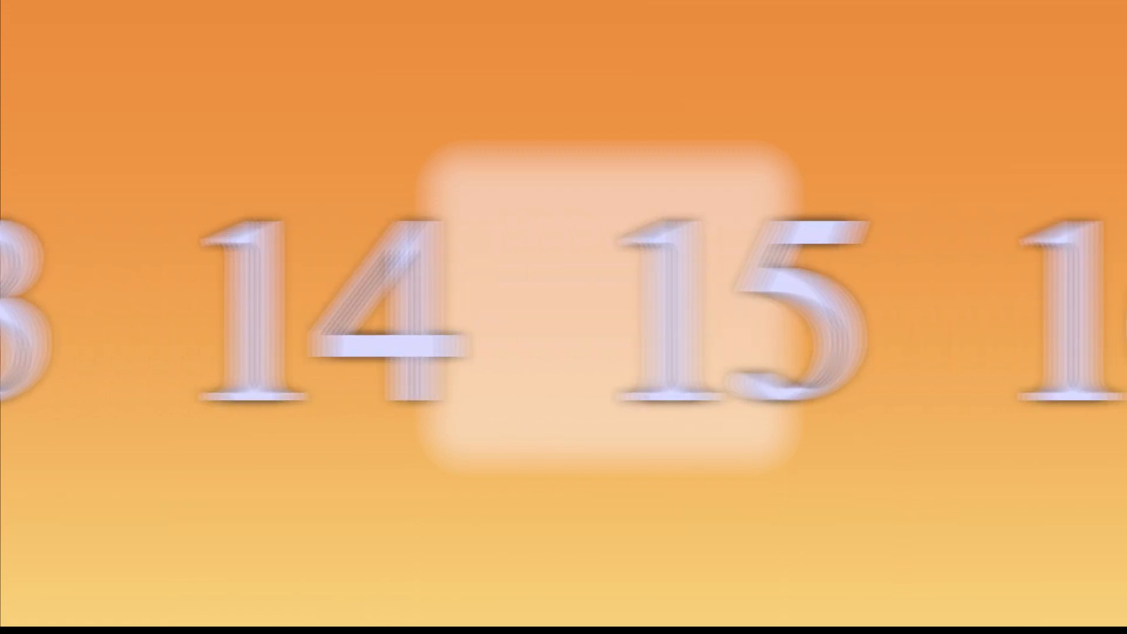